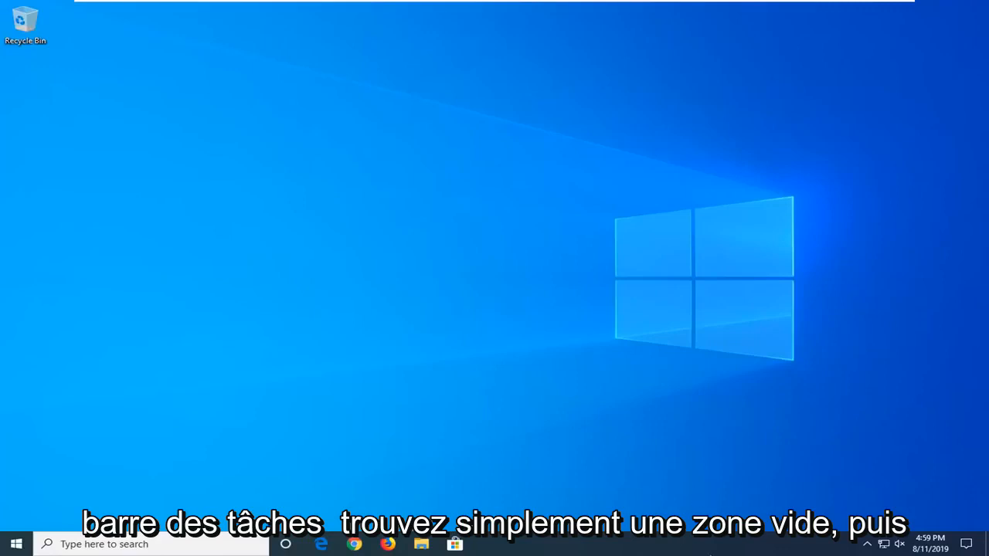
Launch Task Manager from the taskbar in full-details view and show its Services list.
{"action": "right_click", "coordinate": [541, 544]}
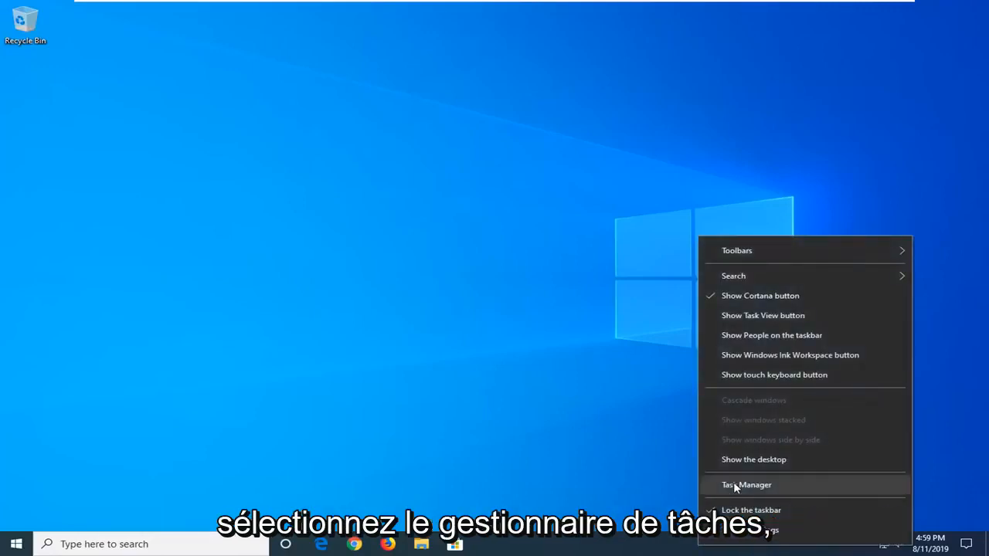
{"action": "left_click", "coordinate": [747, 485]}
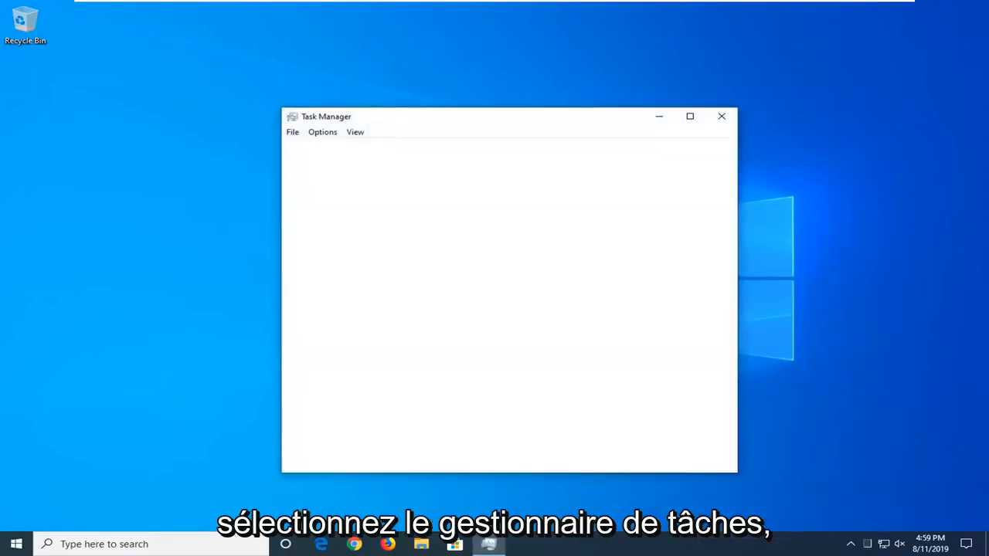
{"action": "left_click", "coordinate": [328, 458]}
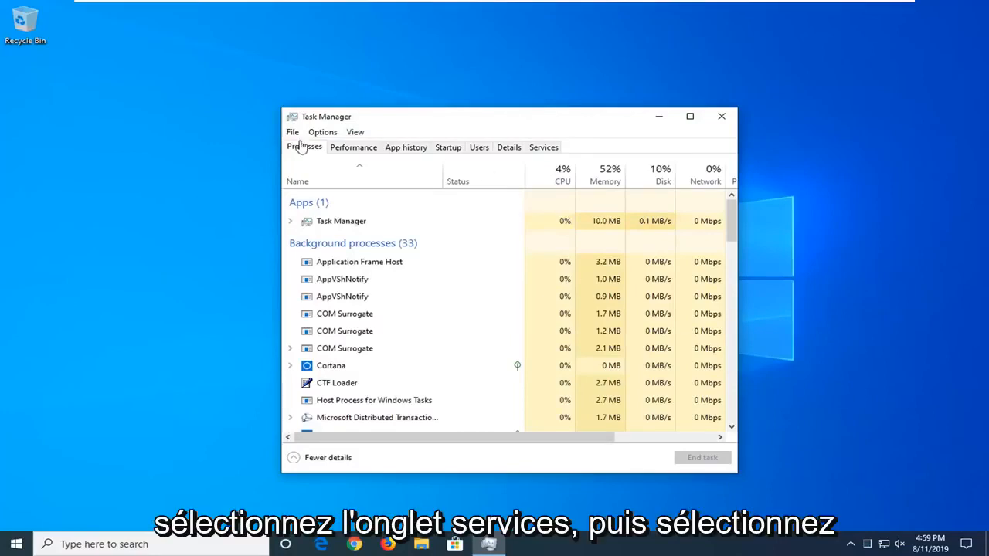
{"action": "left_click", "coordinate": [544, 147]}
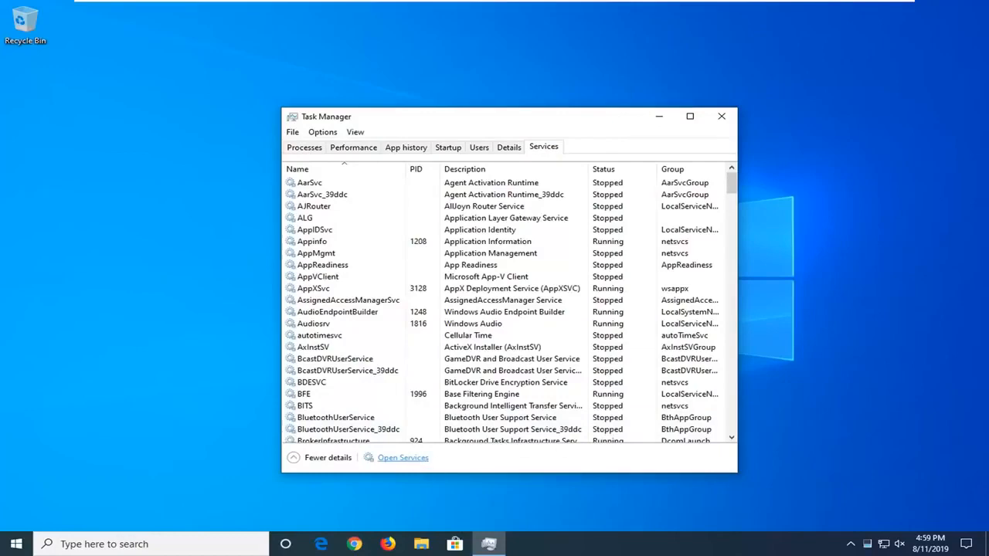
Bring up the full Services console and scroll down to the Windows Search service.
{"action": "left_click", "coordinate": [402, 458]}
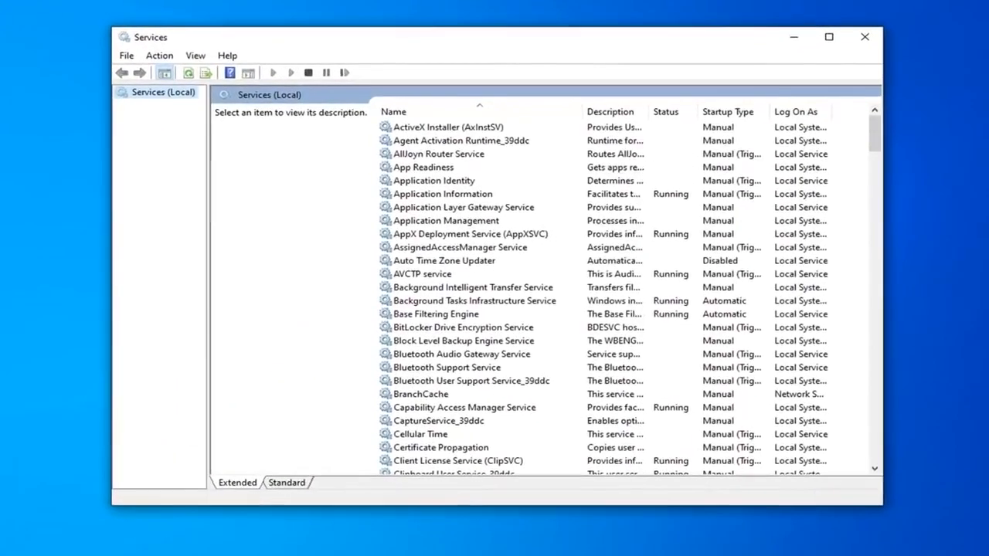
{"action": "scroll", "scroll_direction": "down", "scroll_amount": 3}
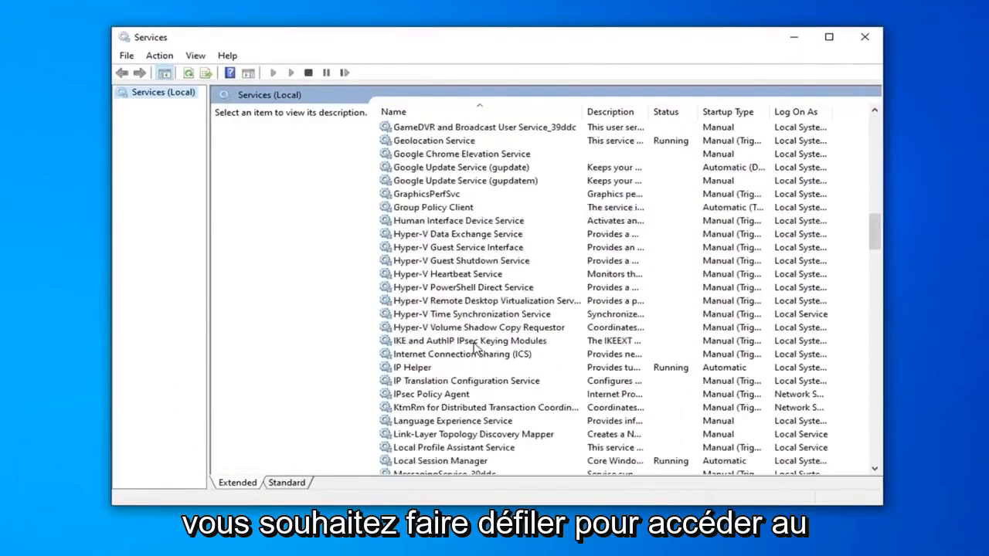
{"action": "scroll", "scroll_direction": "down", "scroll_amount": 3}
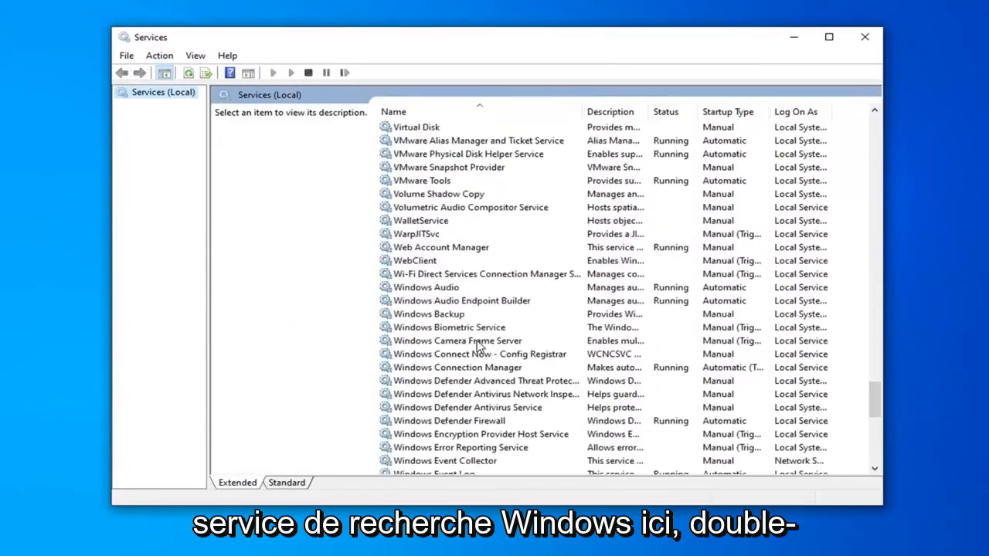
{"action": "scroll", "scroll_direction": "down", "scroll_amount": 3}
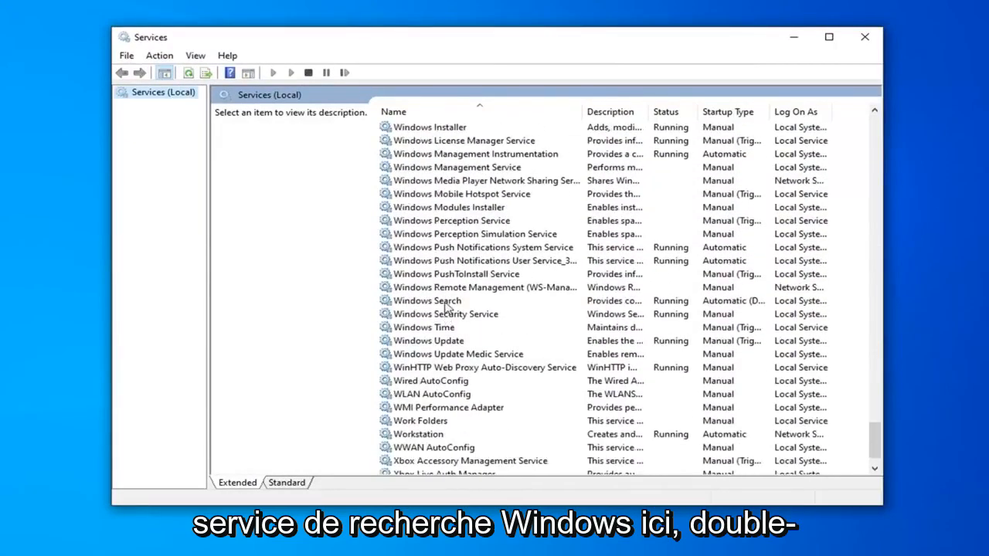
Set Windows Search to Automatic (Delayed Start), save it, and close the Services console.
{"action": "double_click", "coordinate": [426, 300]}
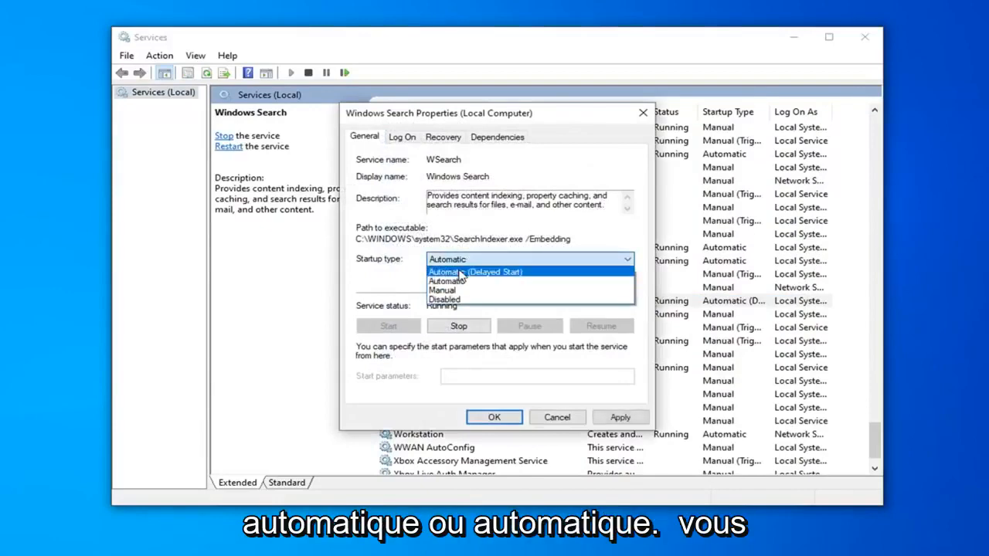
{"action": "left_click", "coordinate": [476, 272]}
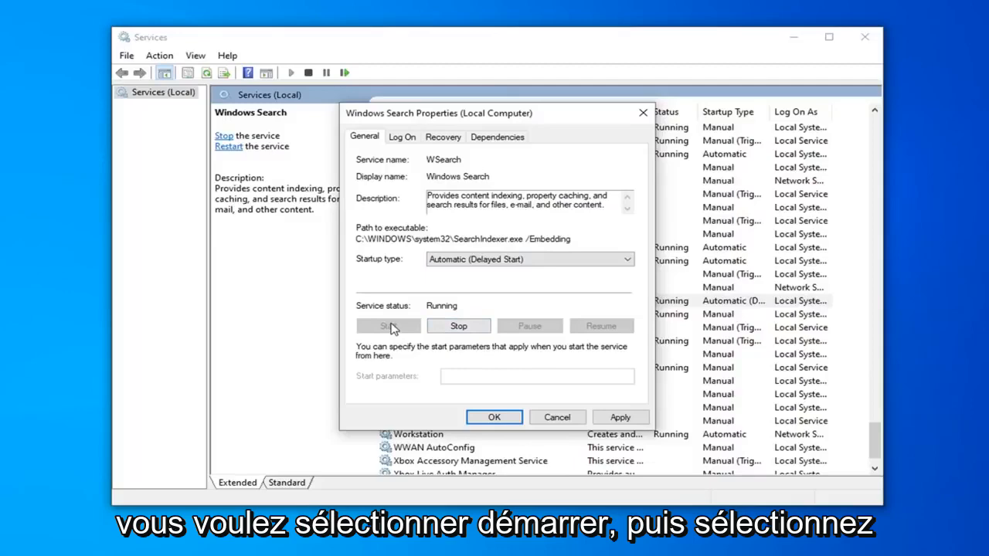
{"action": "left_click", "coordinate": [495, 417]}
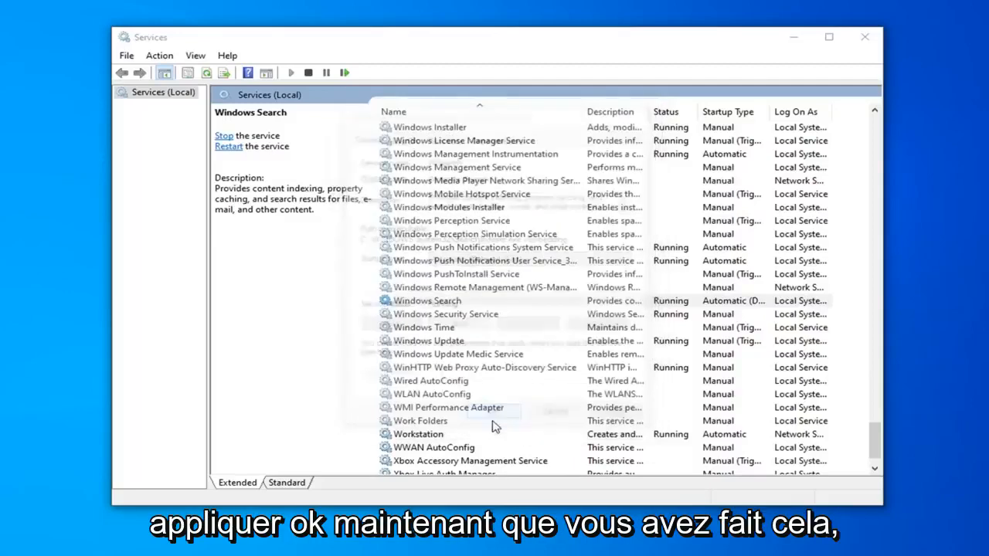
{"action": "left_click", "coordinate": [426, 300]}
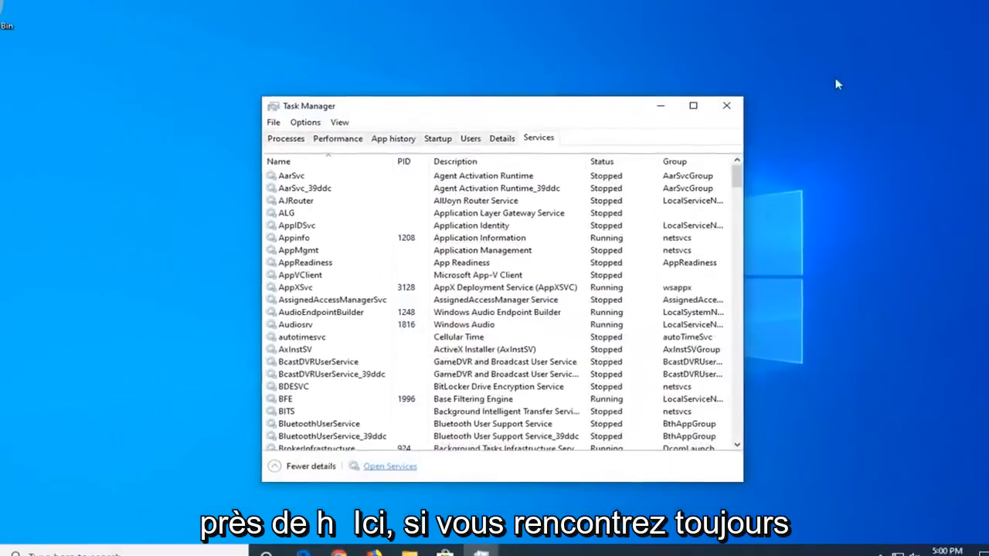
Close Task Manager and reach Control Panel by entering 'Control' in File Explorer's address bar.
{"action": "left_click", "coordinate": [726, 105]}
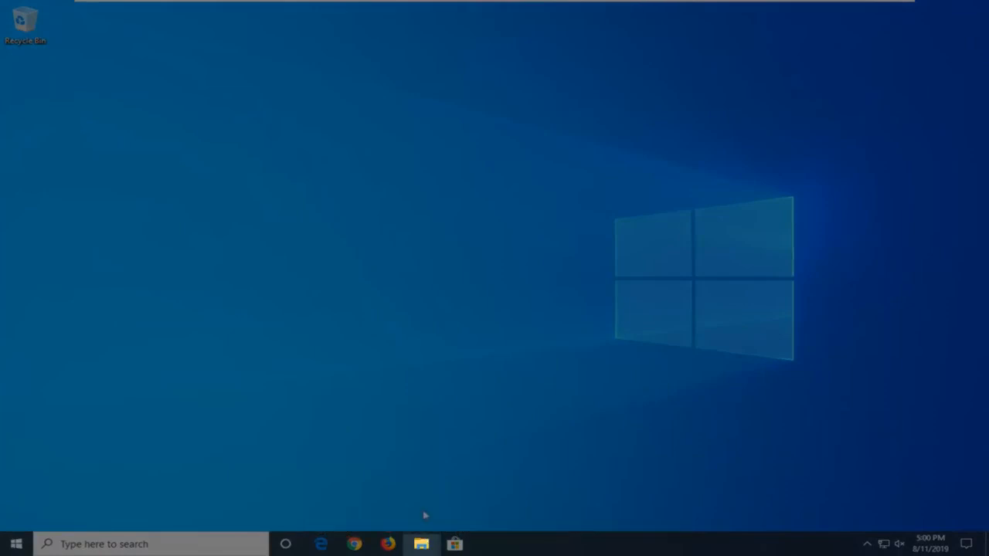
{"action": "left_click", "coordinate": [421, 544]}
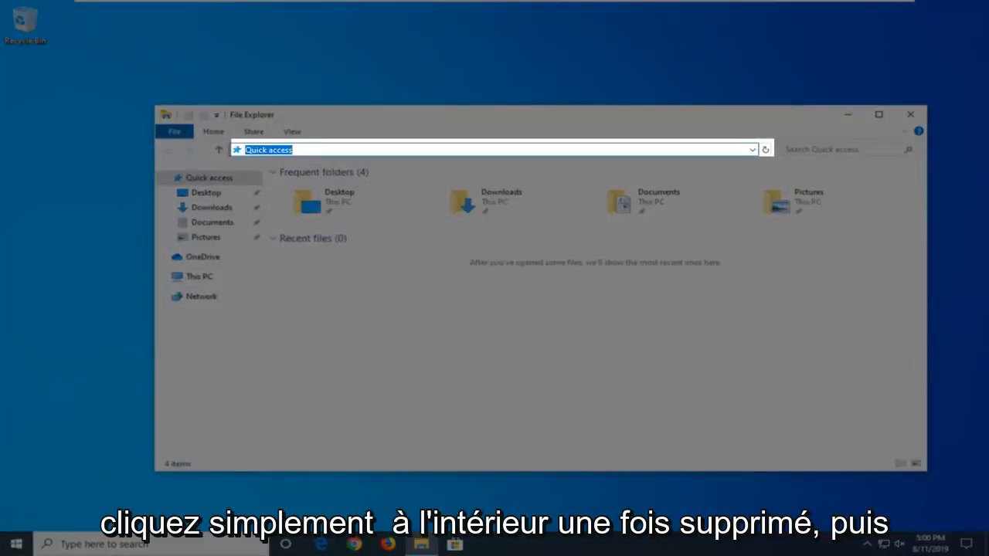
{"action": "key", "text": "Delete"}
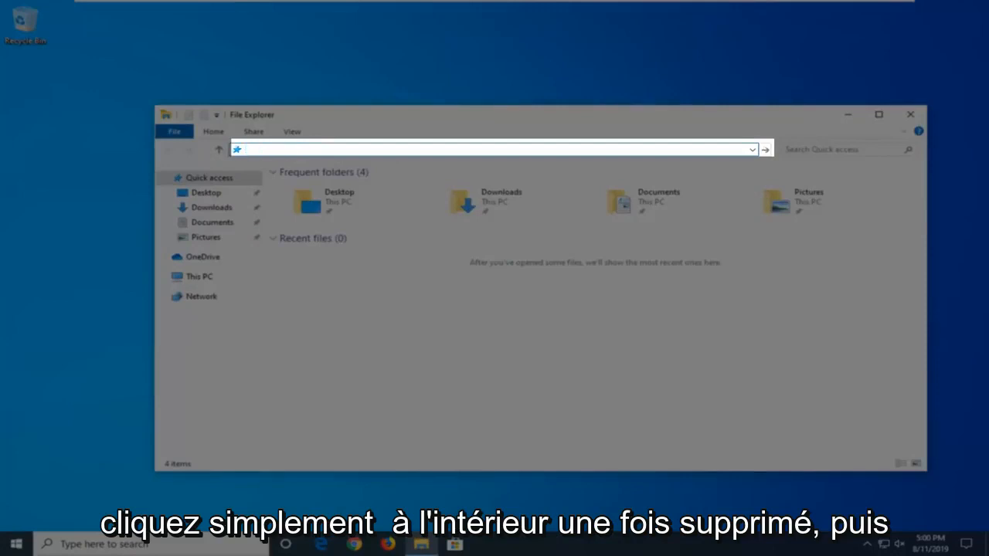
{"action": "type", "text": "Cont"}
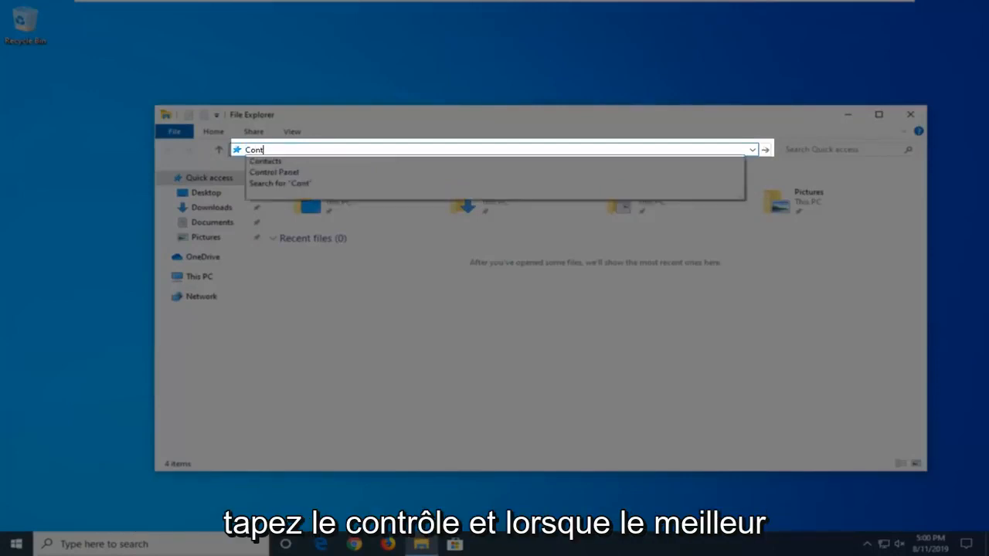
{"action": "type", "text": "rol"}
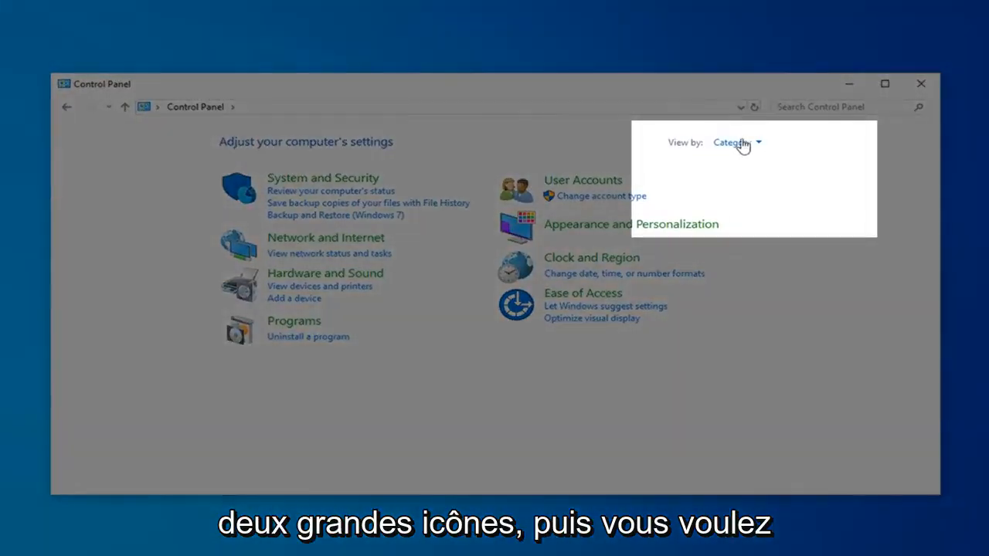
Show Control Panel as large icons and bring up Indexing Options.
{"action": "left_click", "coordinate": [734, 142]}
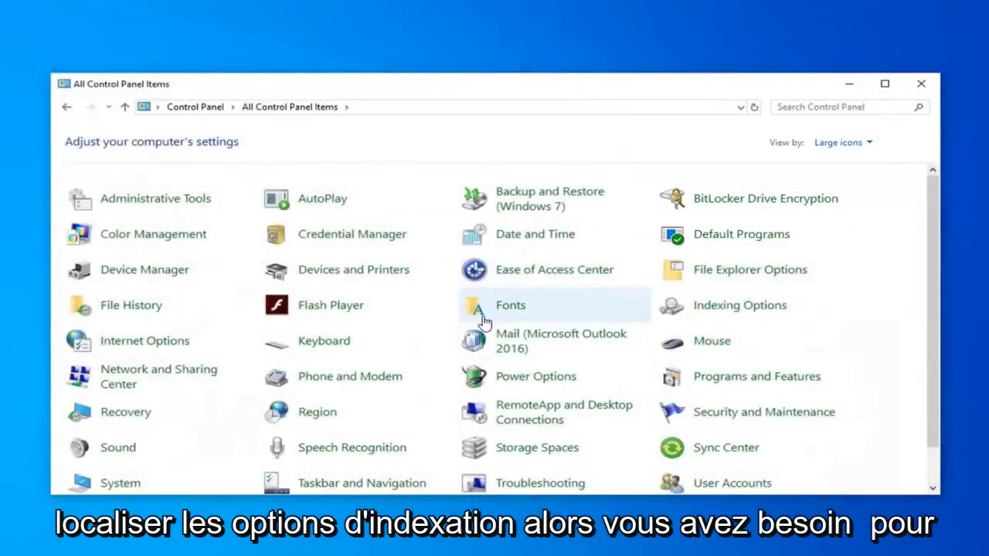
{"action": "mouse_move", "coordinate": [482, 320]}
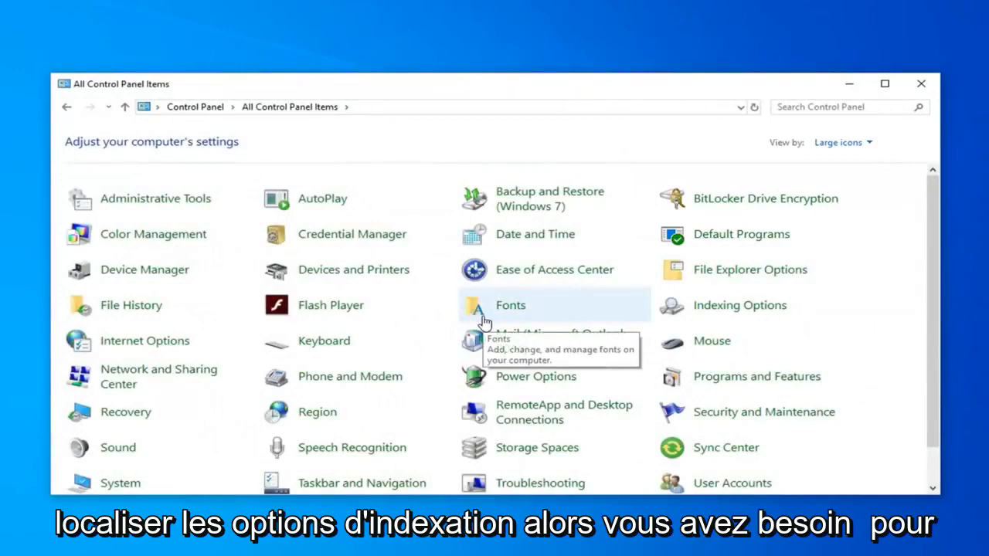
{"action": "mouse_move", "coordinate": [741, 306]}
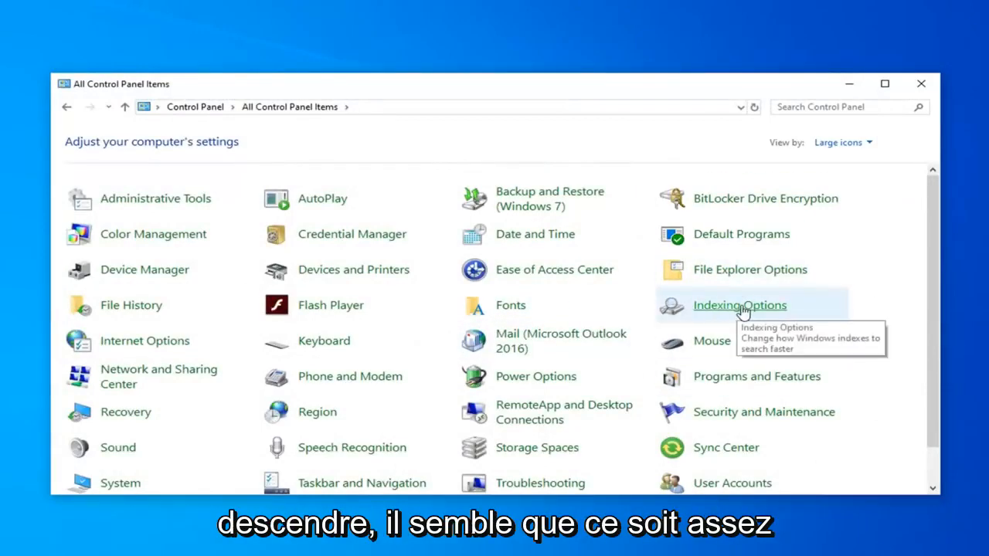
{"action": "left_click", "coordinate": [739, 306]}
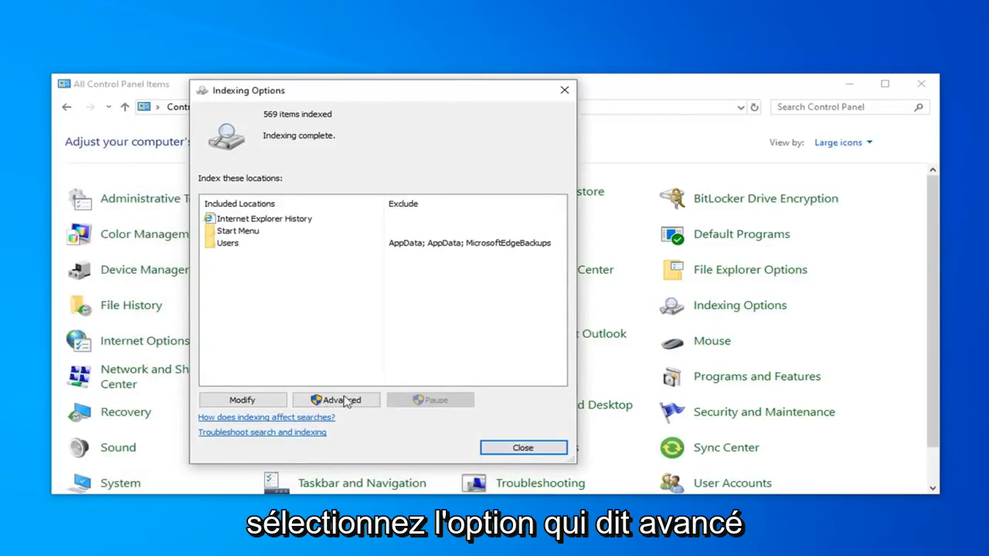
From Advanced indexing settings, start Rebuild and confirm the Rebuild Index warning.
{"action": "left_click", "coordinate": [337, 398]}
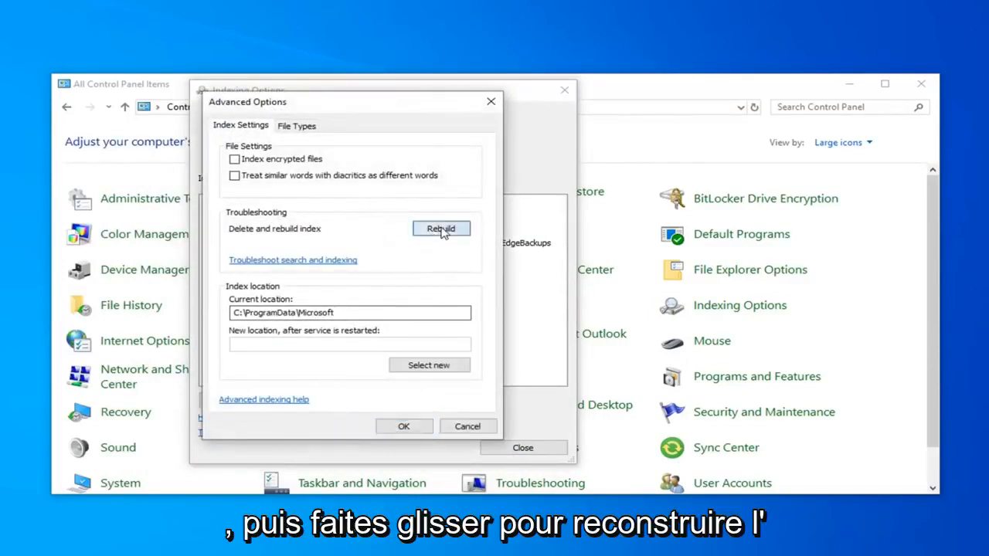
{"action": "left_click", "coordinate": [440, 229]}
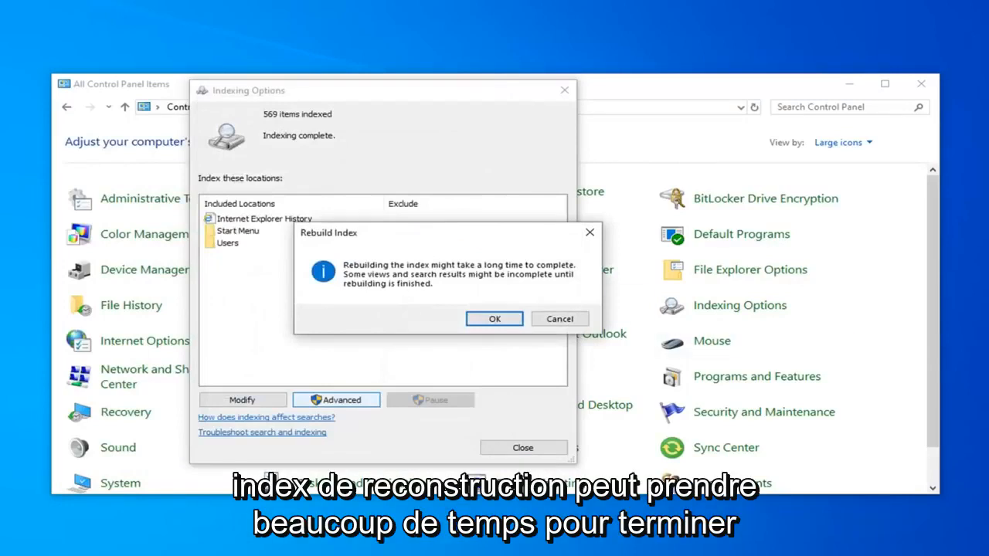
{"action": "mouse_move", "coordinate": [368, 313]}
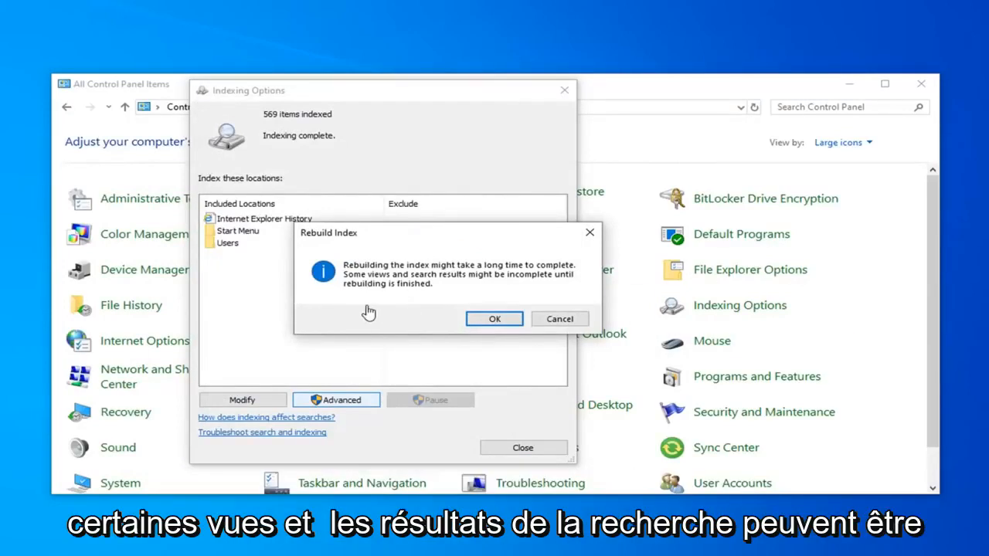
{"action": "mouse_move", "coordinate": [389, 293]}
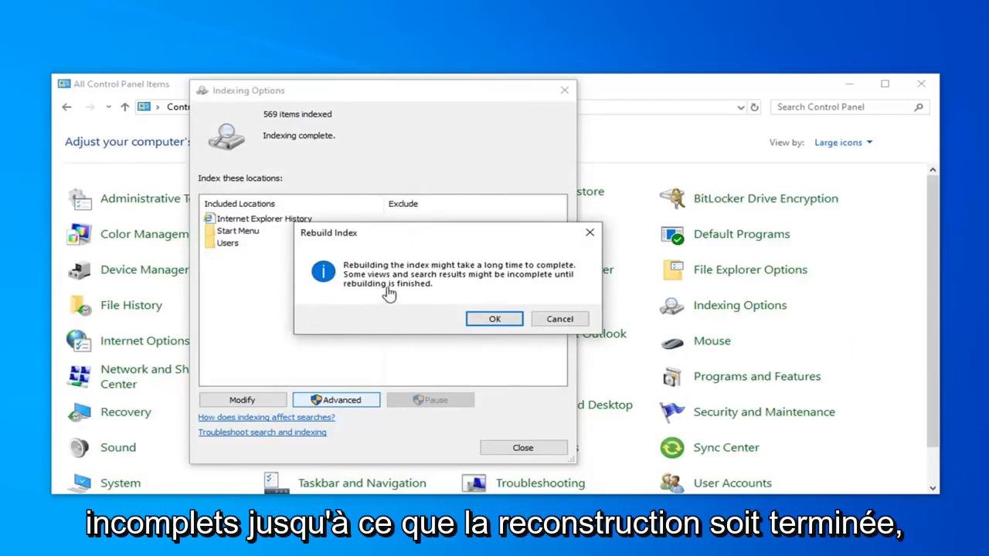
{"action": "left_click", "coordinate": [494, 318]}
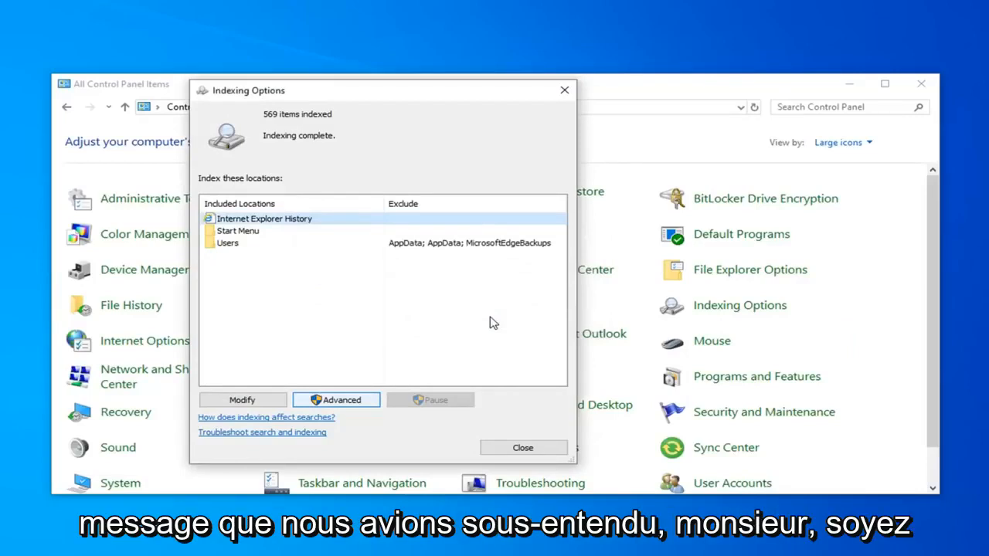
{"action": "mouse_move", "coordinate": [394, 213]}
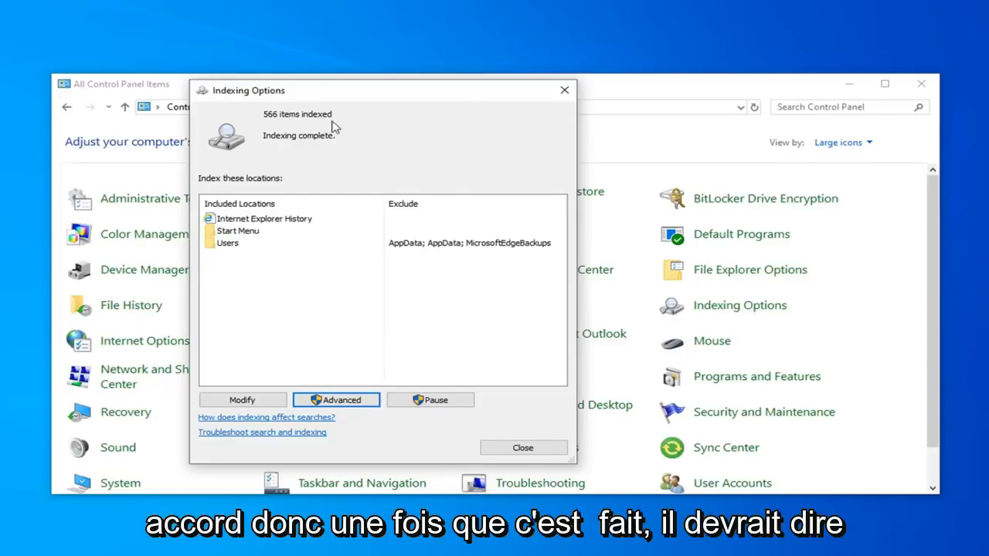
{"action": "mouse_move", "coordinate": [402, 377]}
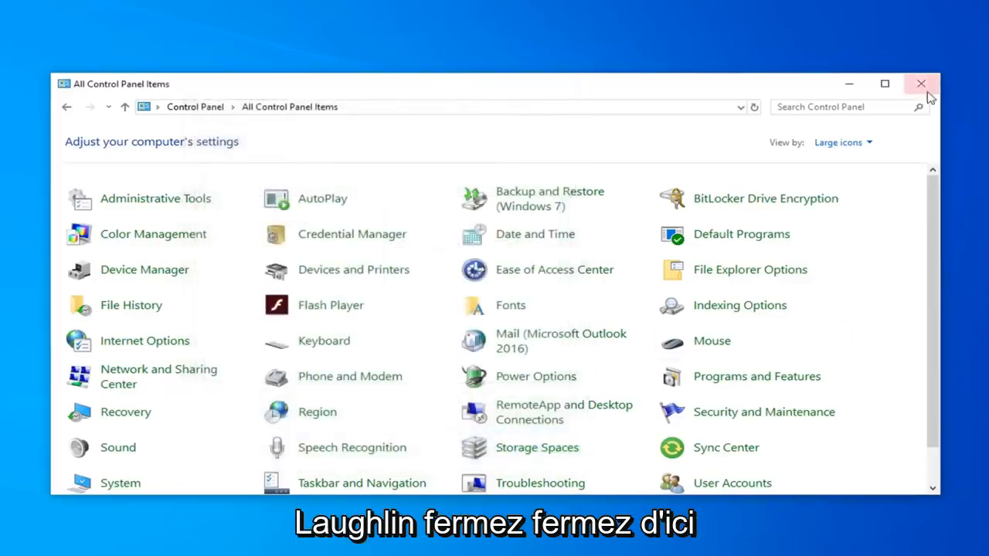
Close Control Panel and launch Windows PowerShell (Admin) from the Start right-click menu.
{"action": "left_click", "coordinate": [921, 83]}
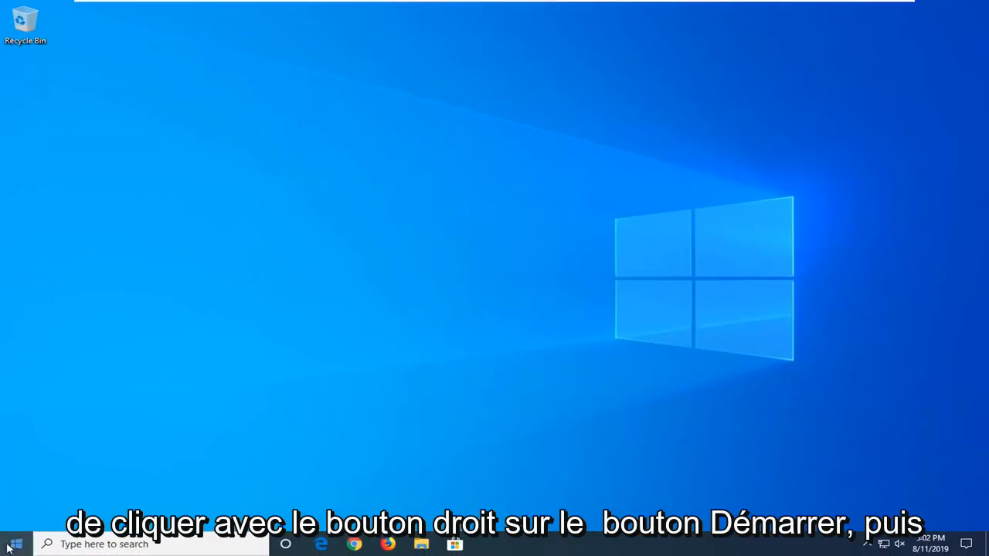
{"action": "right_click", "coordinate": [14, 544]}
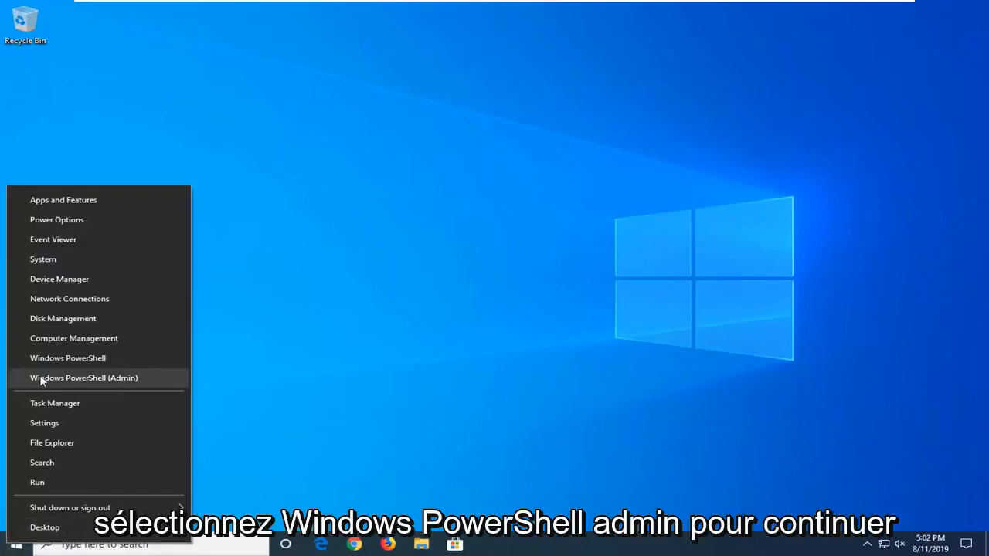
{"action": "left_click", "coordinate": [84, 377]}
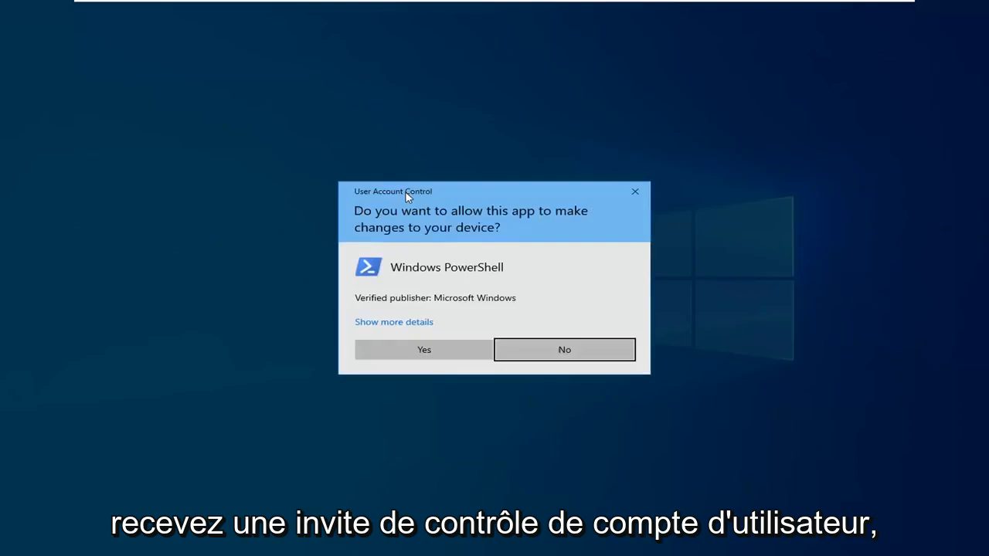
Accept the UAC prompt and paste 'PowerShell -ExecutionPolicy Unrestricted' into the admin console.
{"action": "left_click", "coordinate": [423, 350]}
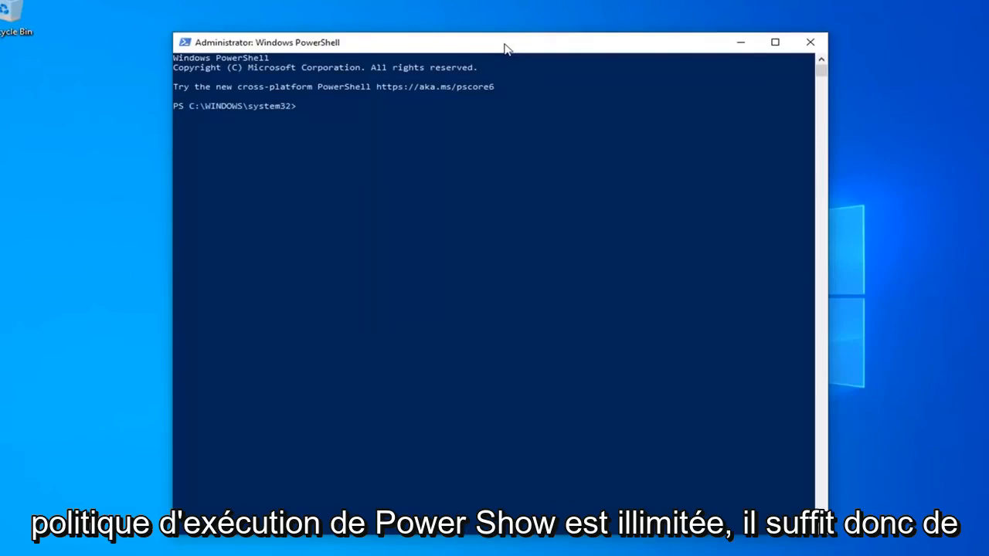
{"action": "mouse_move", "coordinate": [476, 105]}
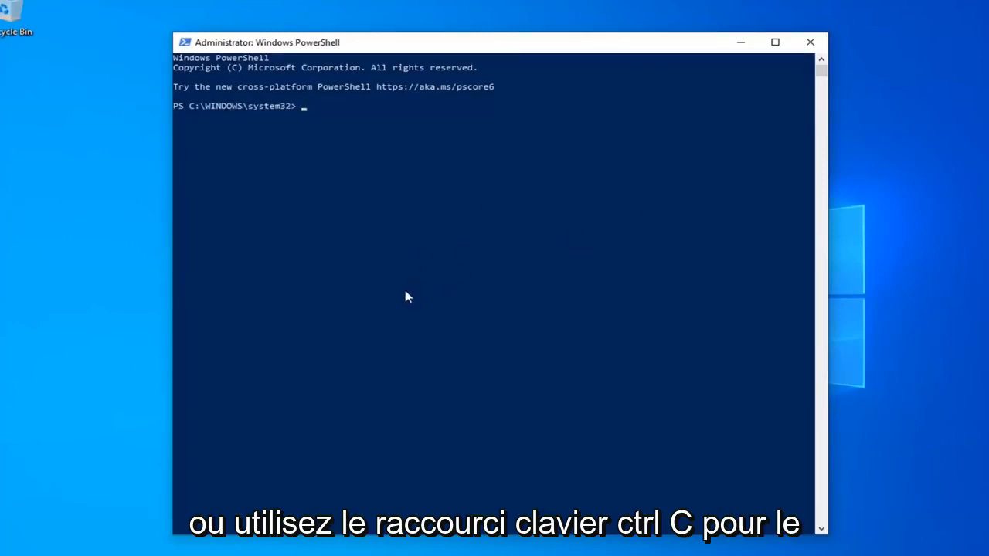
{"action": "mouse_move", "coordinate": [402, 301]}
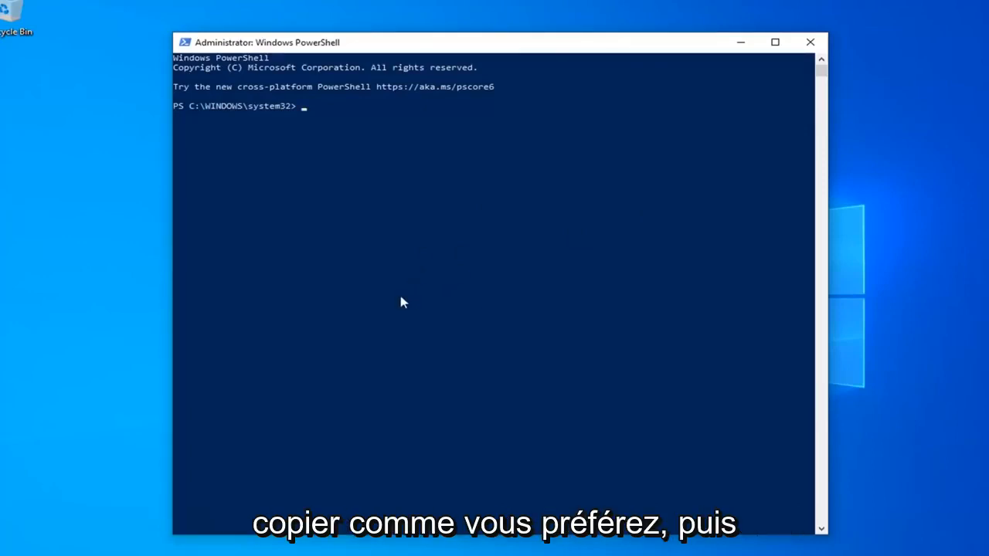
{"action": "mouse_move", "coordinate": [430, 54]}
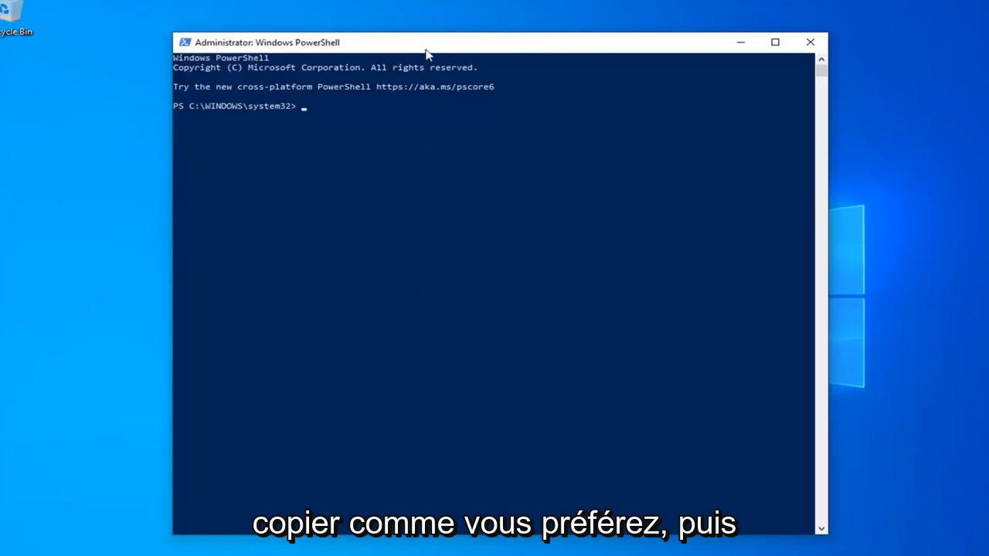
{"action": "mouse_move", "coordinate": [536, 34]}
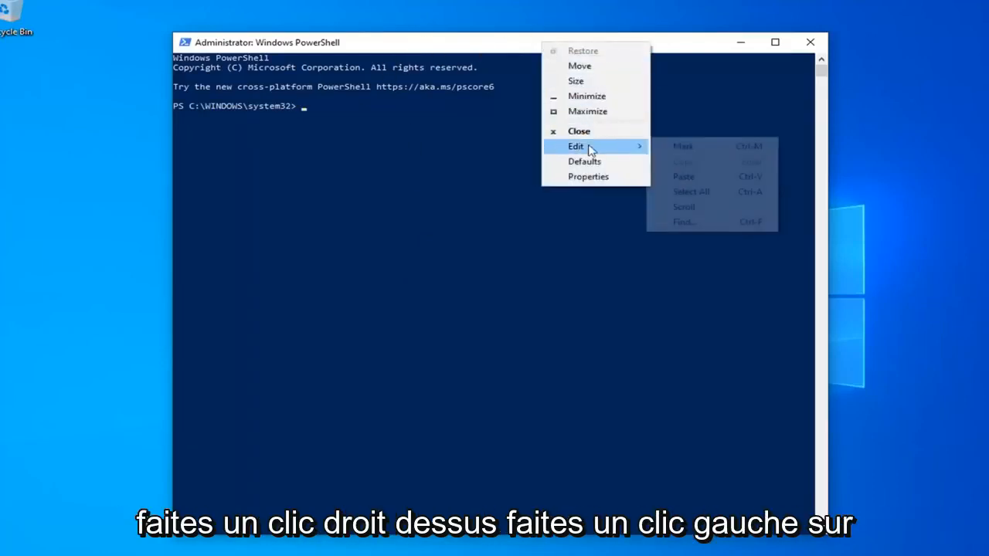
{"action": "left_click", "coordinate": [683, 176]}
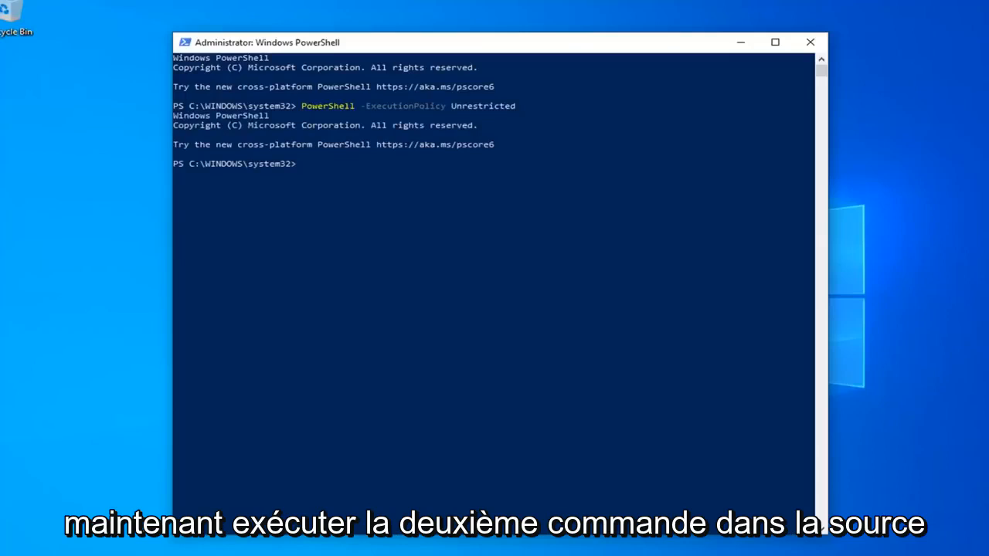
{"action": "mouse_move", "coordinate": [415, 46]}
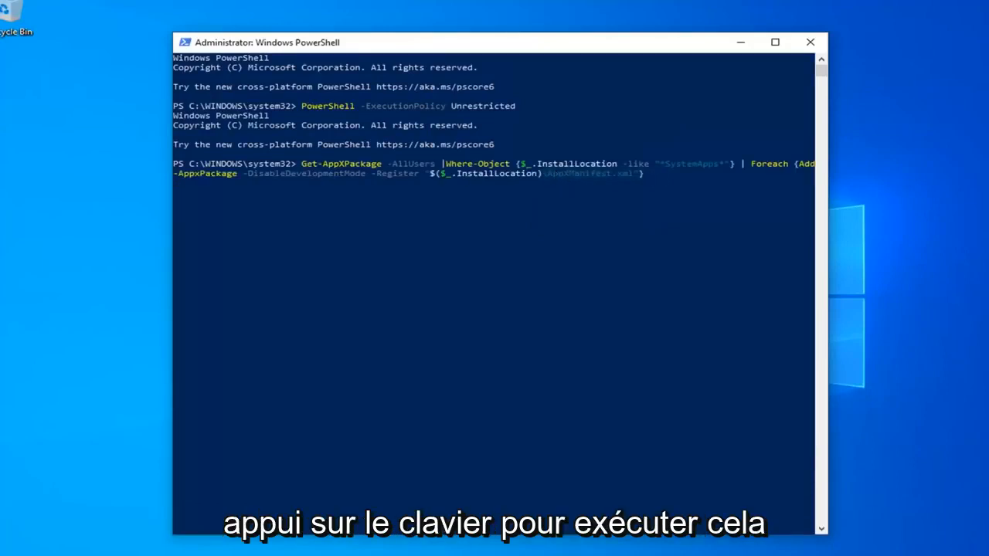
Run the Get-AppXPackage | Foreach Add-AppxPackage -Register command to re-register all app packages.
{"action": "key", "text": "enter"}
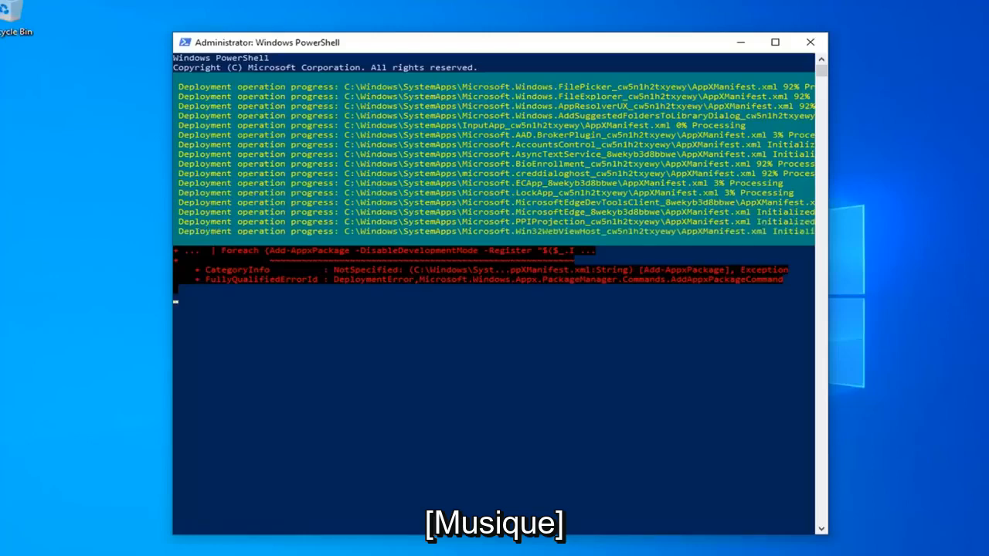
After the Microsoft Store re-registration and ctfmon.exe runs, close the PowerShell window.
{"action": "scroll", "scroll_direction": "down", "scroll_amount": 3}
{"action": "type", "text": "C:\\Windows\\System32\\ctfmon.exe"}
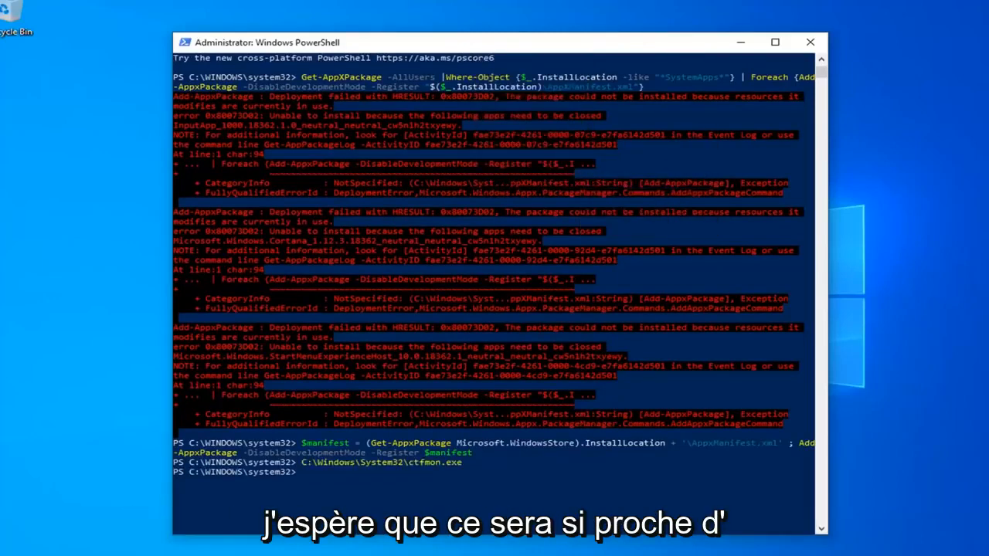
{"action": "left_click", "coordinate": [809, 42]}
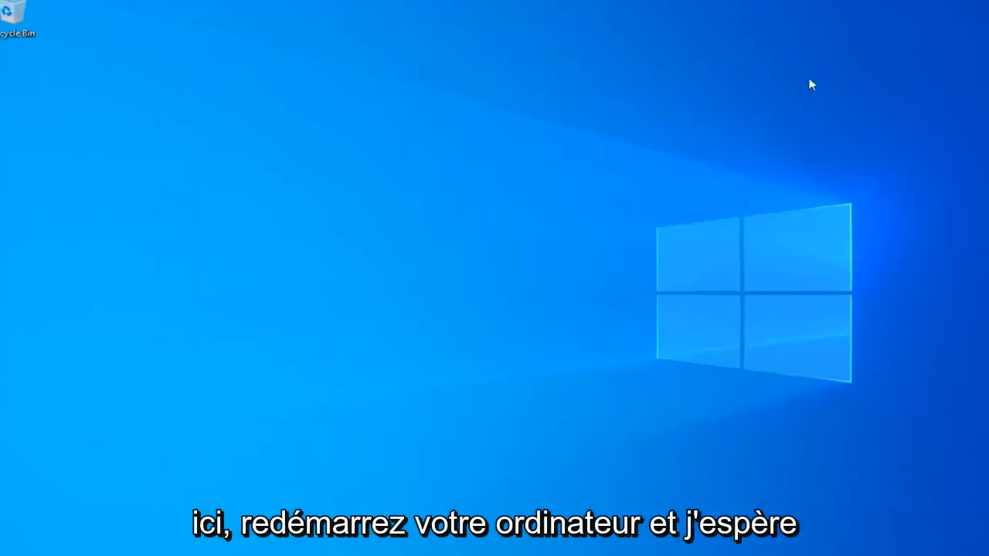